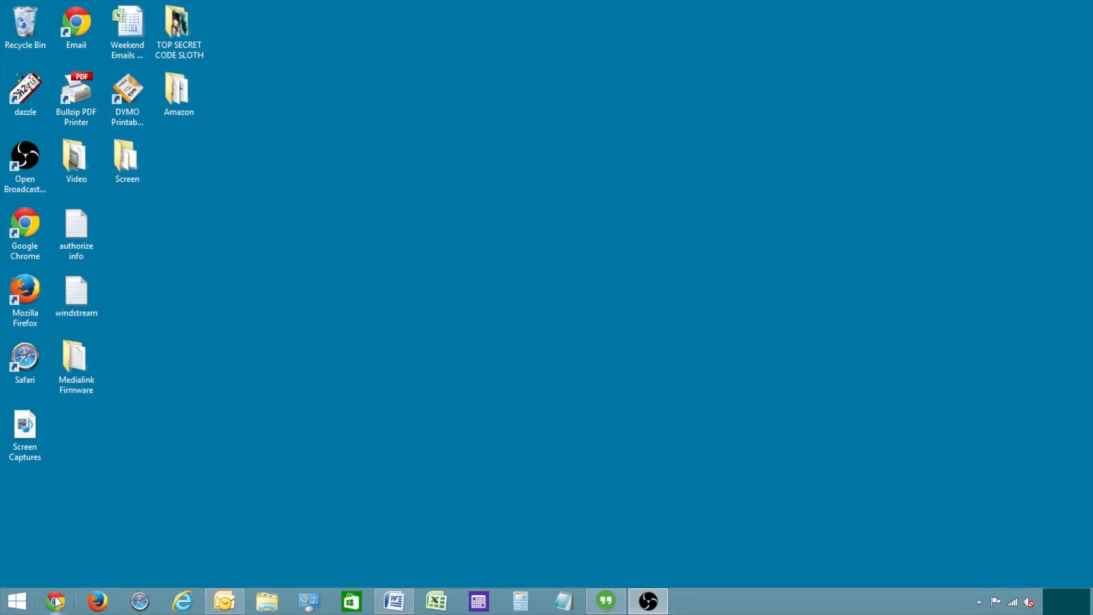
Launch Chrome and load the router admin address 192.168.8.1.
{"action": "left_click", "coordinate": [54, 599]}
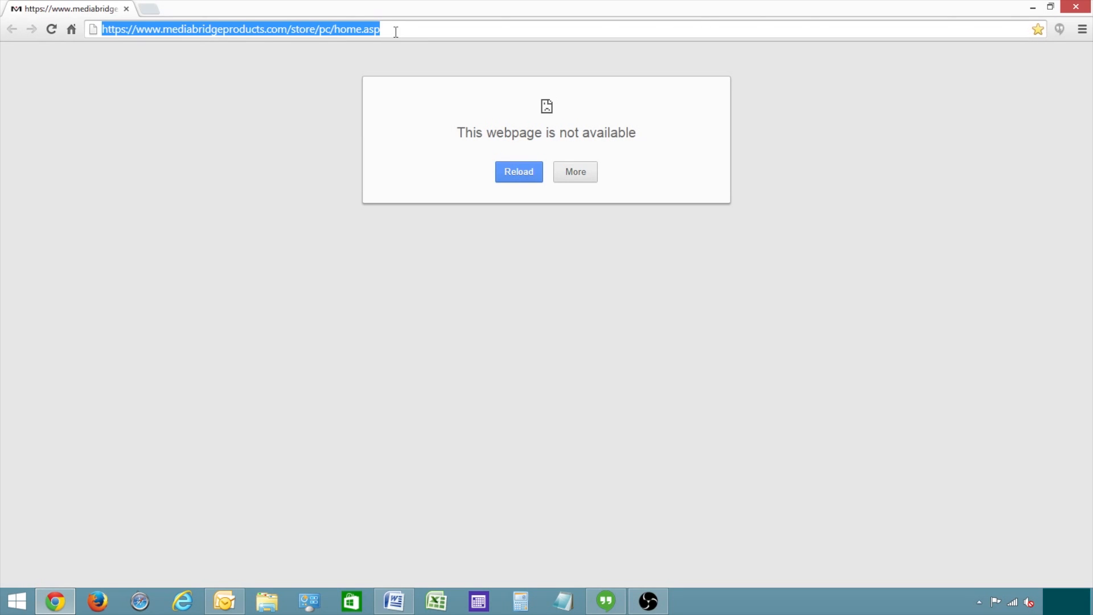
{"action": "type", "text": "192.16"}
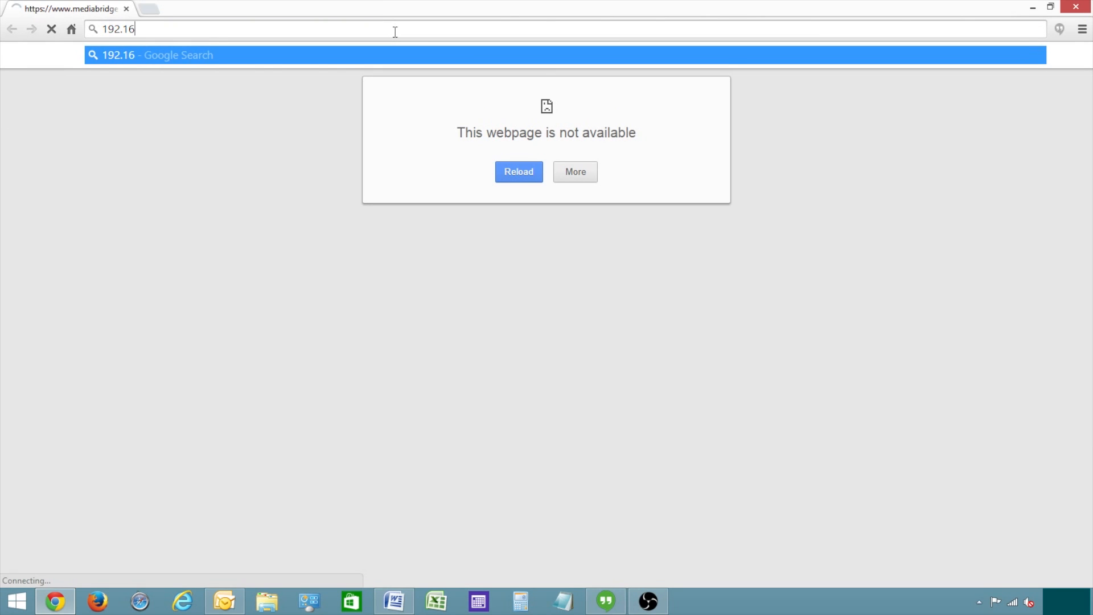
{"action": "type", "text": "8.8.1"}
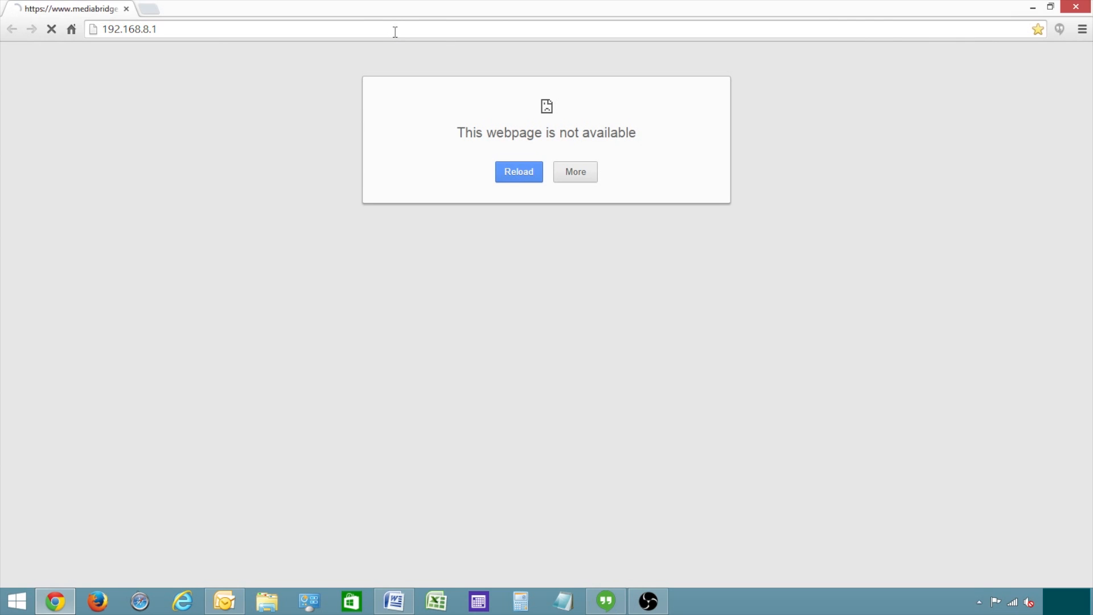
{"action": "left_click", "coordinate": [518, 172]}
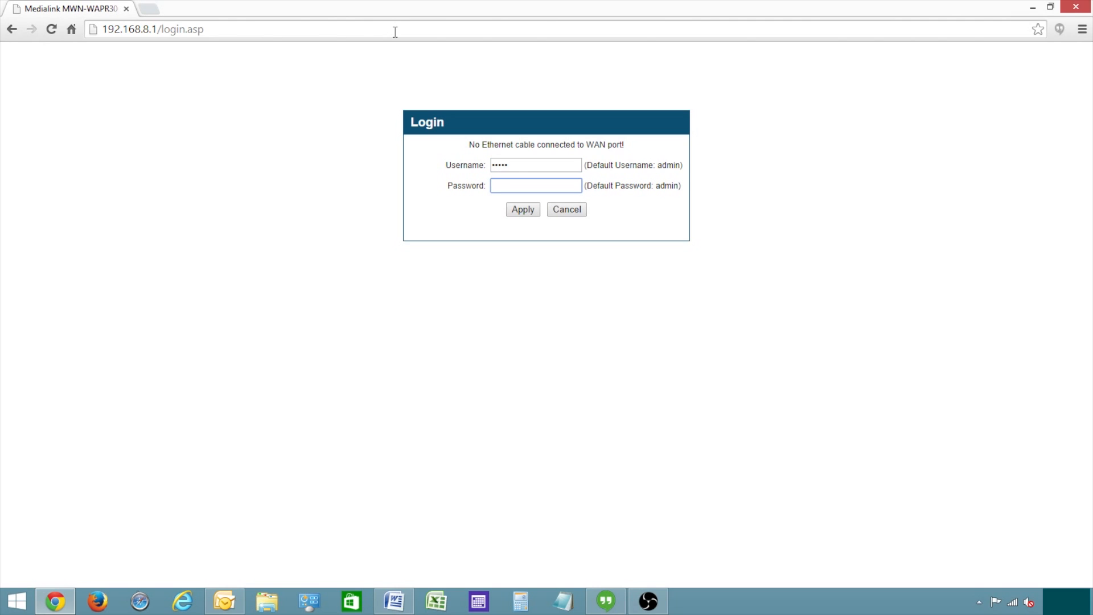
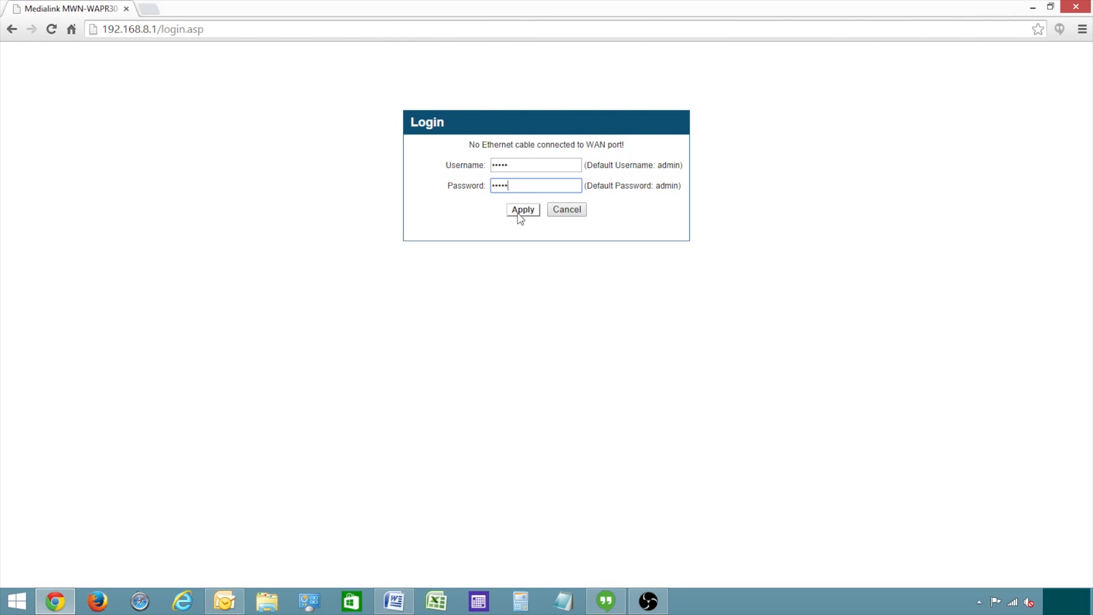
{"action": "left_click", "coordinate": [523, 210]}
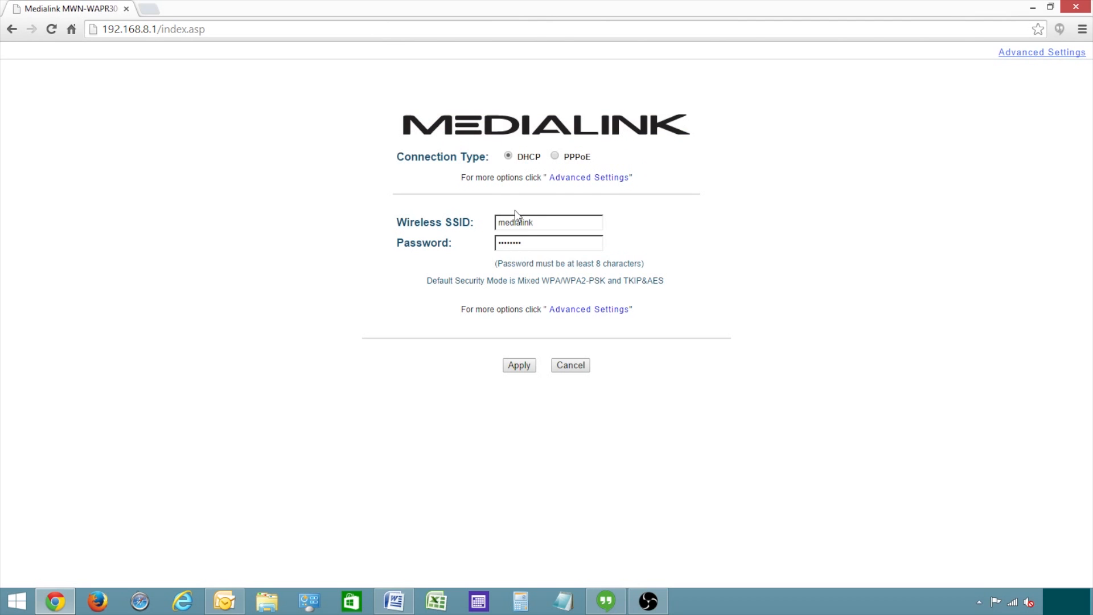
{"action": "mouse_move", "coordinate": [590, 177]}
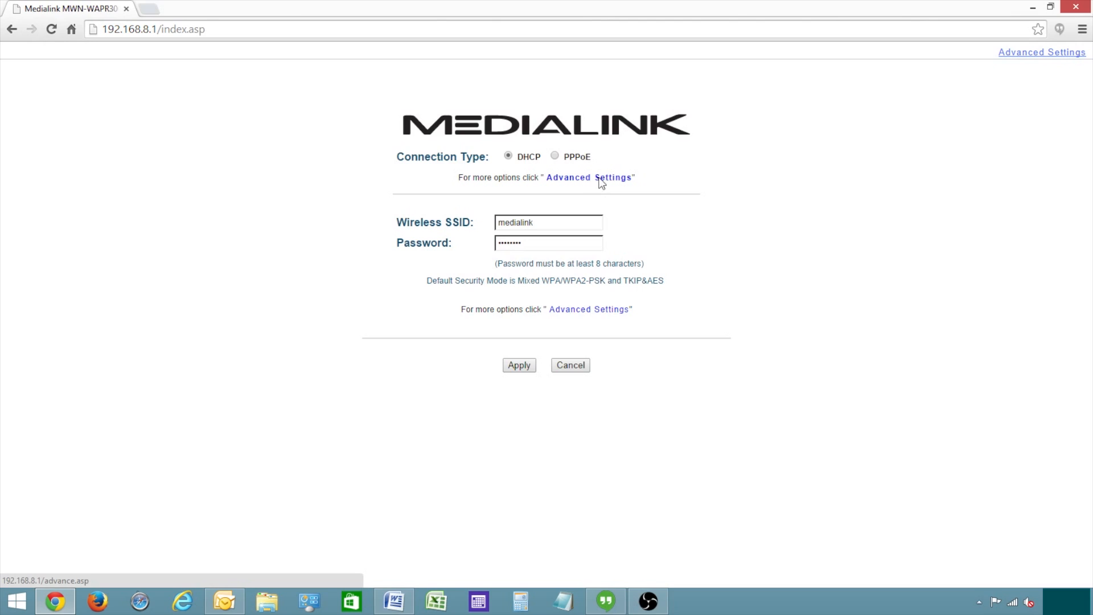
Check the WAN gateway in Advanced Settings, then view LAN settings showing IP 192.168.8.1.
{"action": "left_click", "coordinate": [589, 178]}
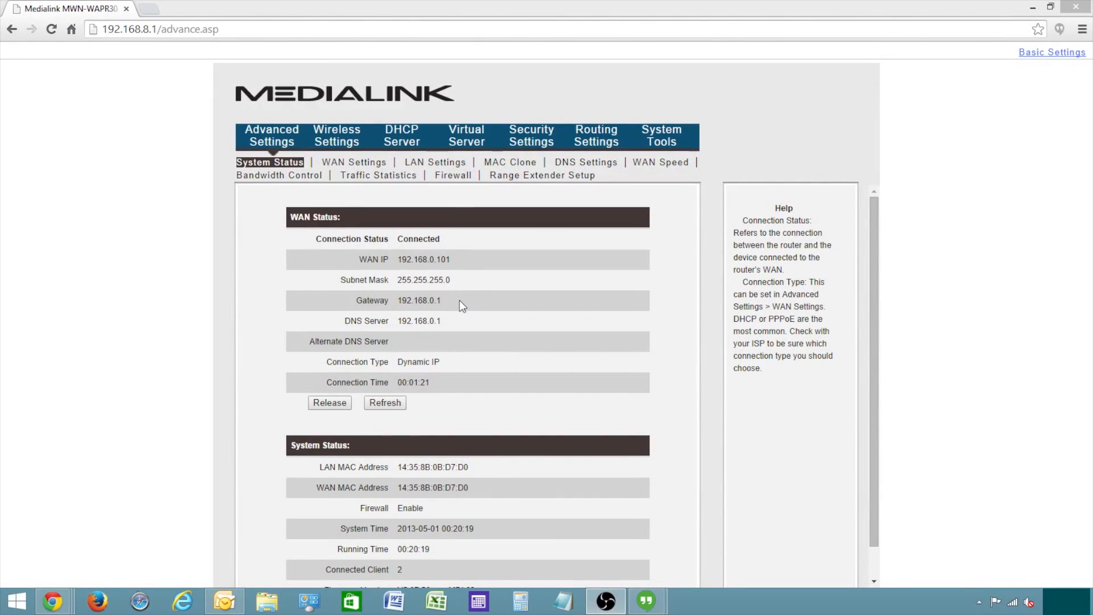
{"action": "double_click", "coordinate": [417, 300]}
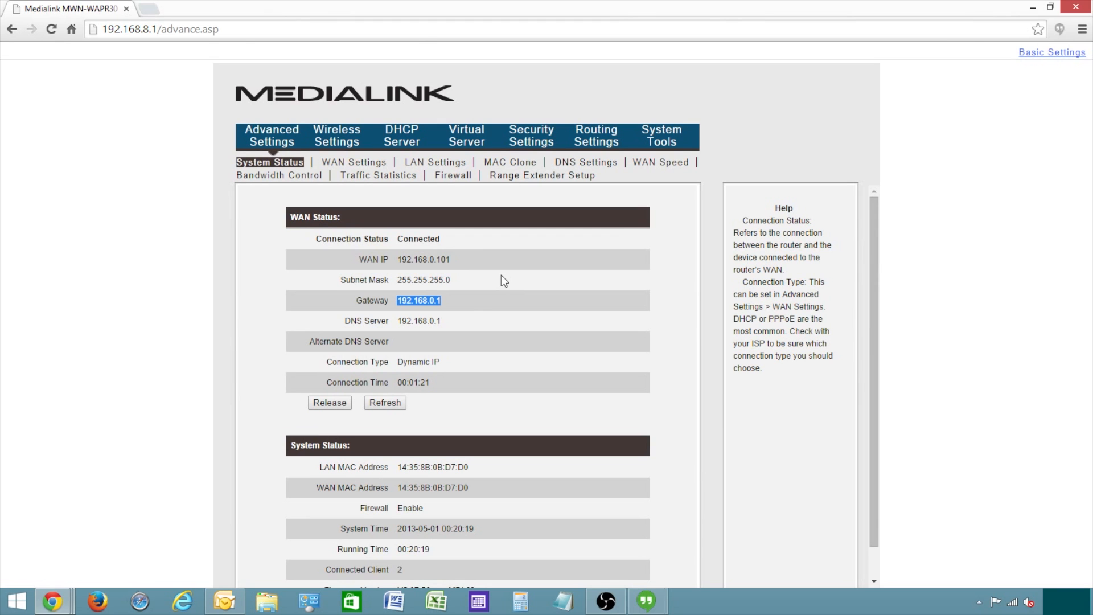
{"action": "mouse_move", "coordinate": [412, 194]}
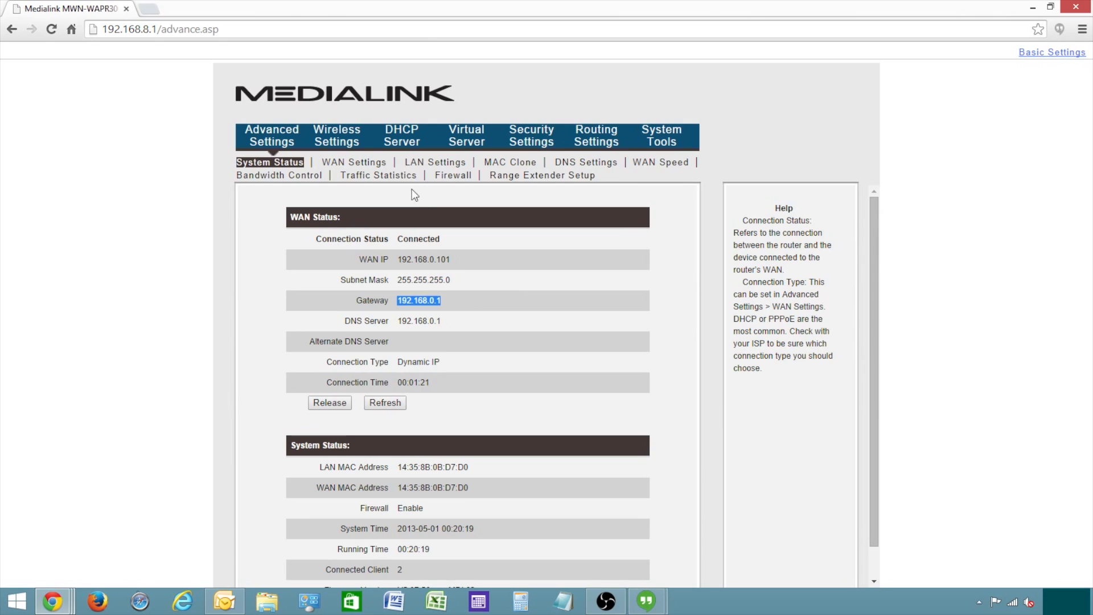
{"action": "left_click", "coordinate": [435, 162]}
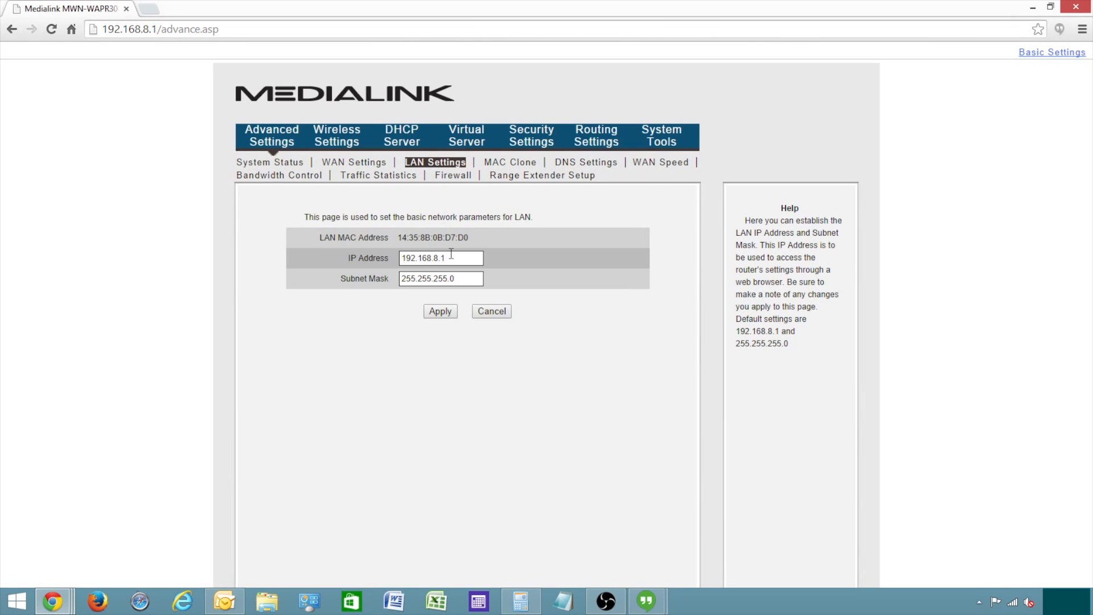
Set the LAN IP address to 192.168.0.2, apply it and confirm the change.
{"action": "triple_click", "coordinate": [441, 258]}
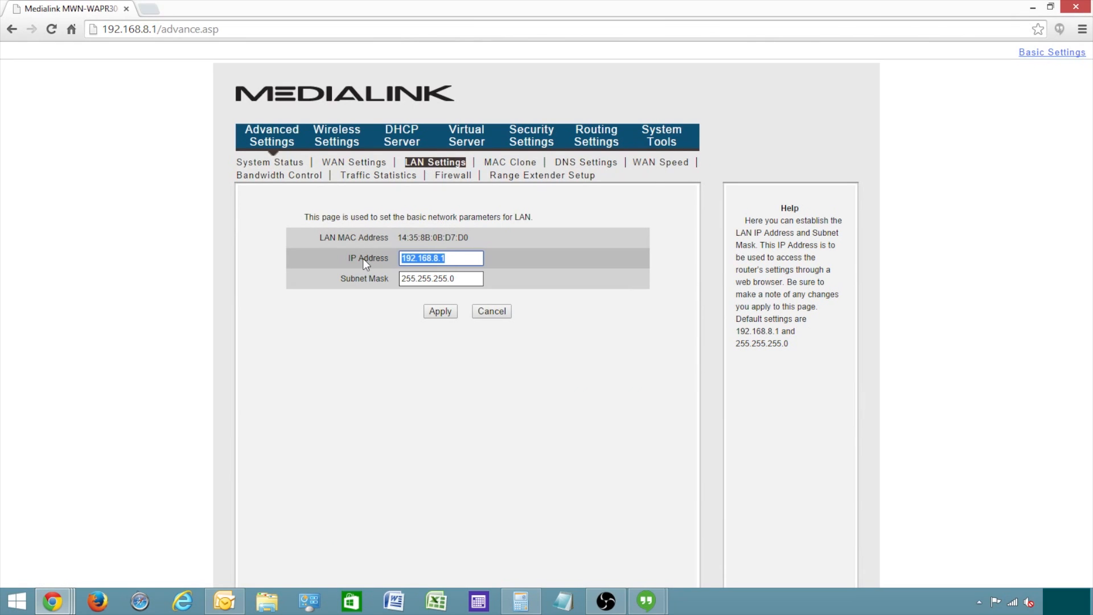
{"action": "type", "text": "192."}
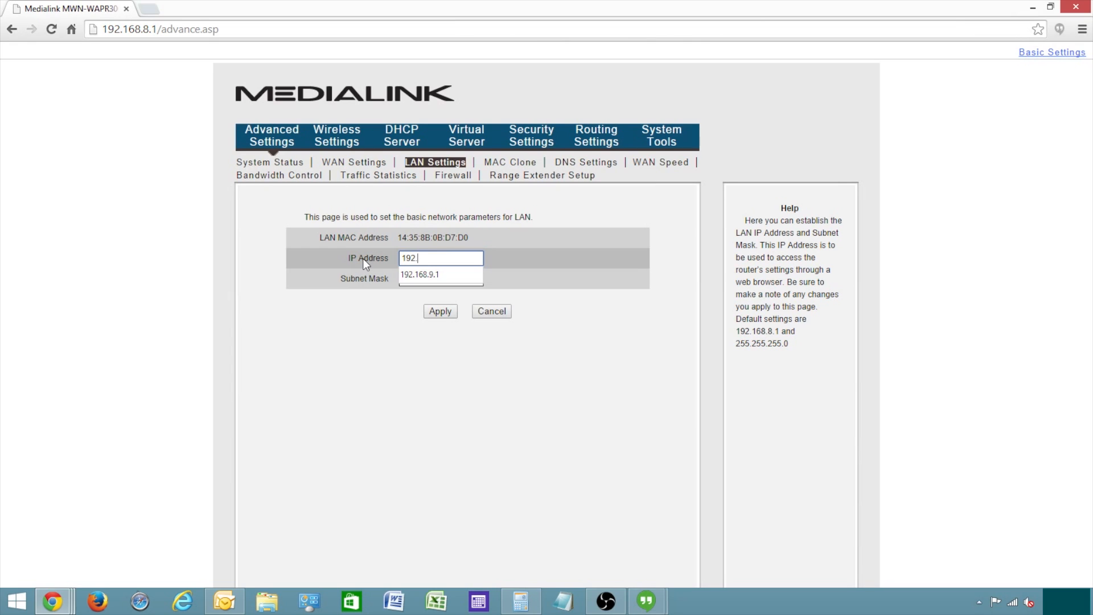
{"action": "type", "text": "168.0.2"}
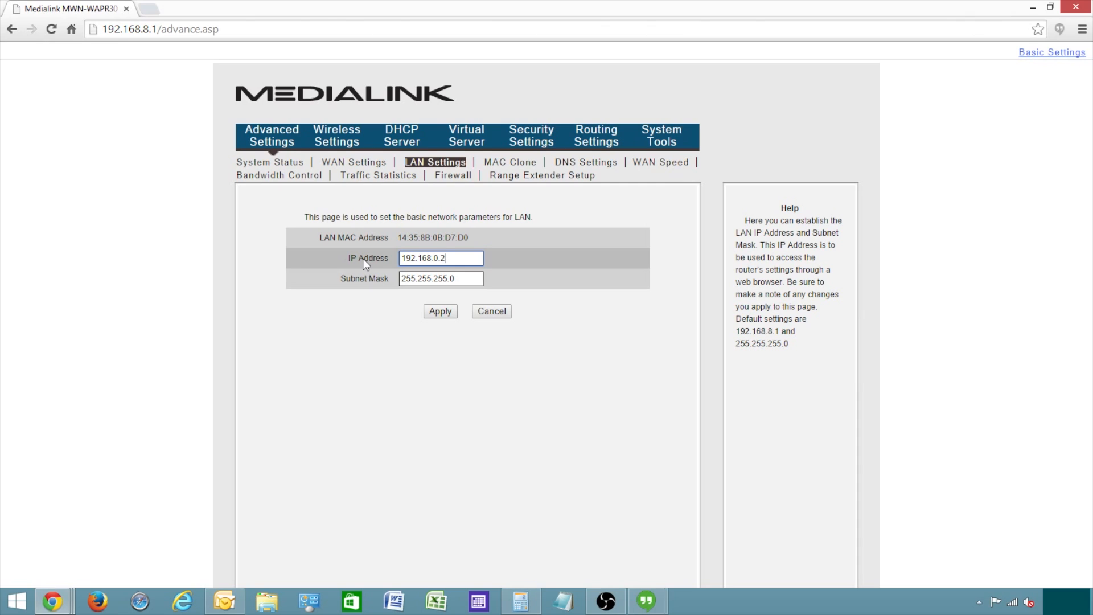
{"action": "left_click", "coordinate": [439, 311]}
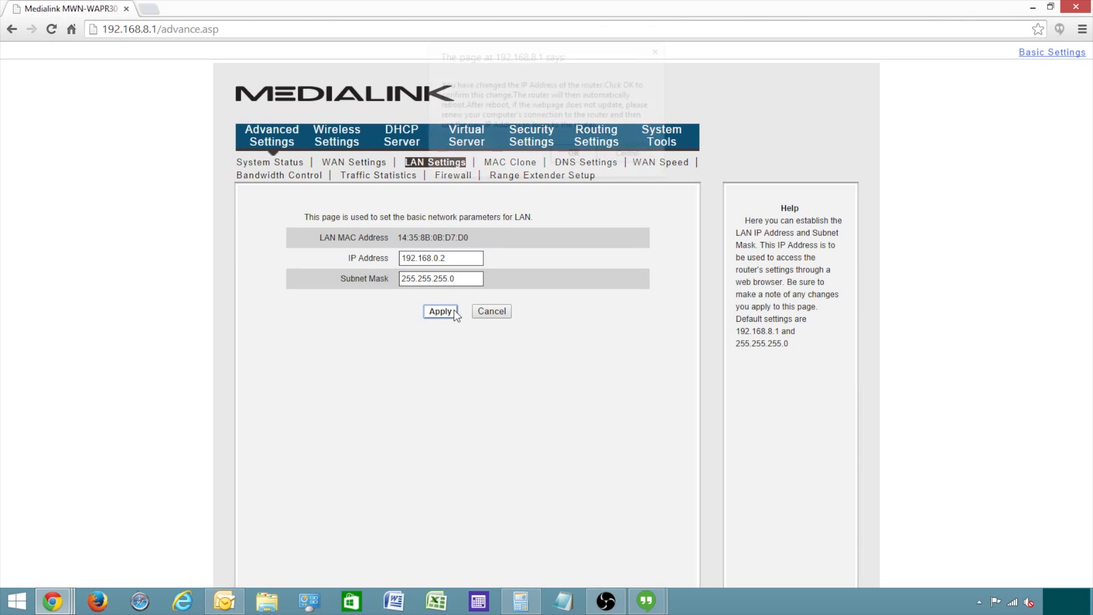
{"action": "left_click", "coordinate": [440, 310]}
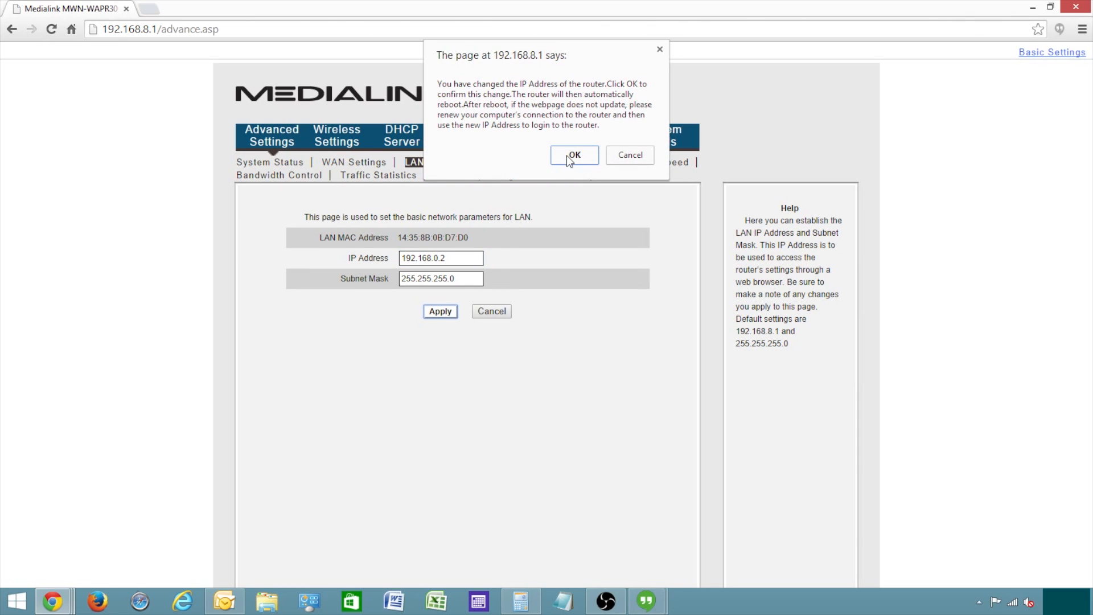
{"action": "left_click", "coordinate": [574, 155]}
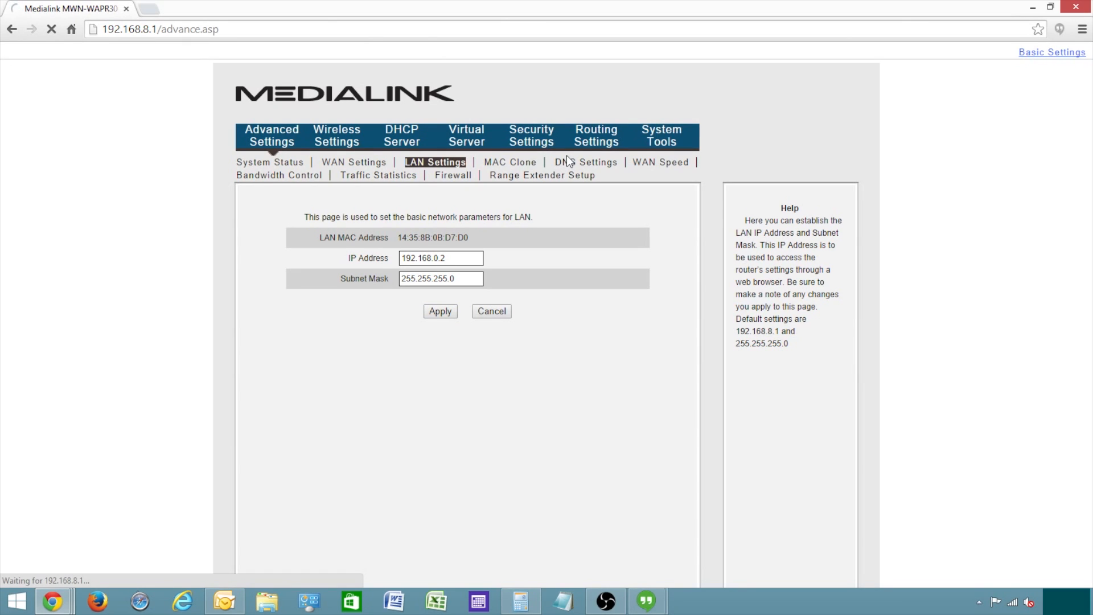
{"action": "left_click", "coordinate": [439, 310]}
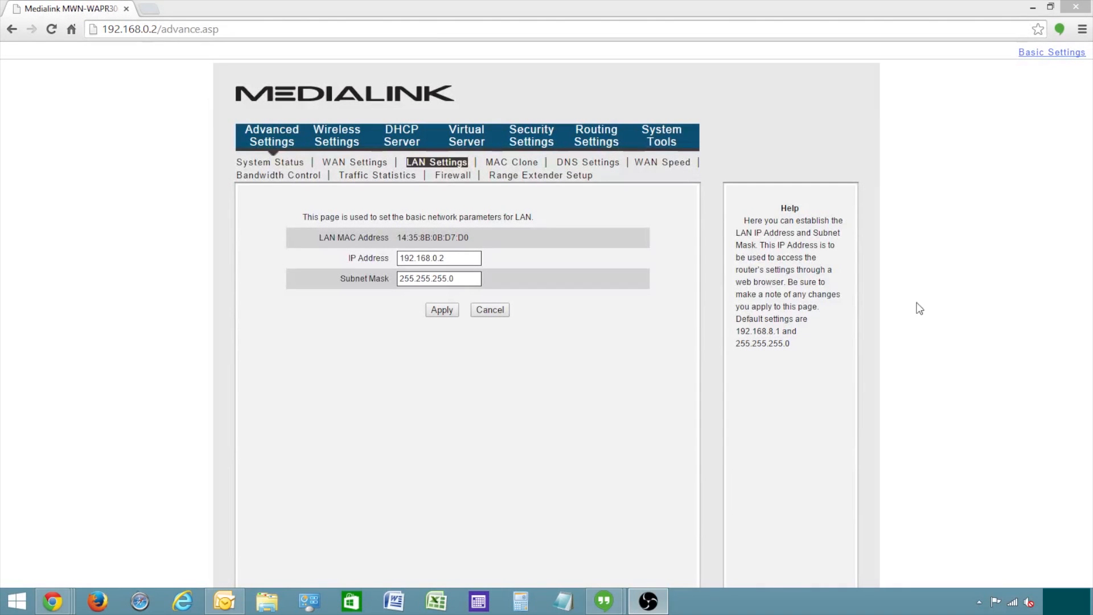
In Basic Settings set wireless SSID to MyNetwork with a new password and apply it.
{"action": "left_click", "coordinate": [1051, 51]}
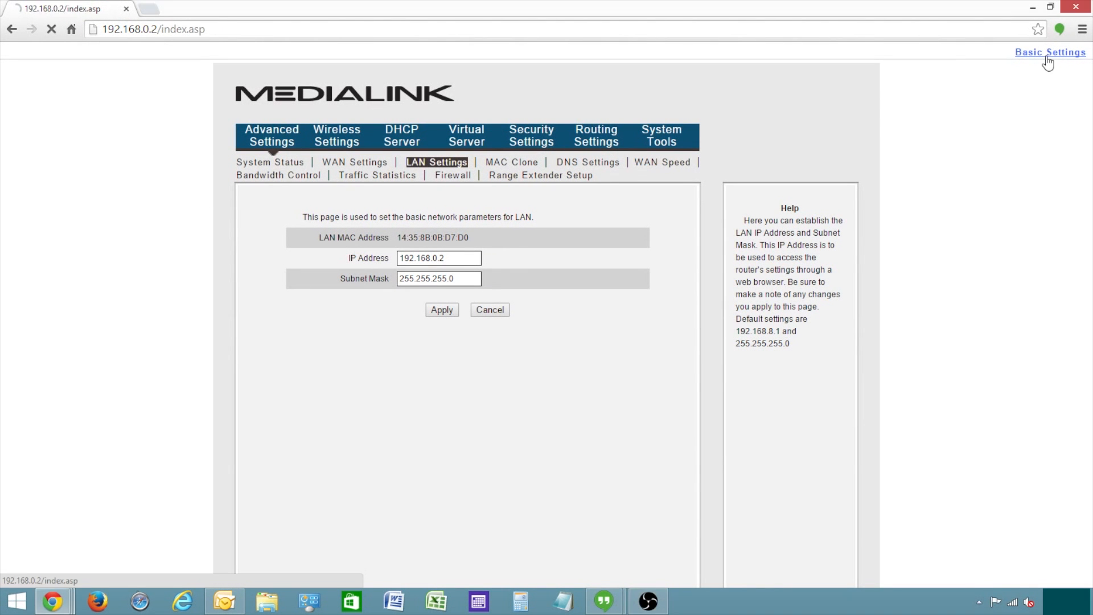
{"action": "left_click", "coordinate": [1051, 52]}
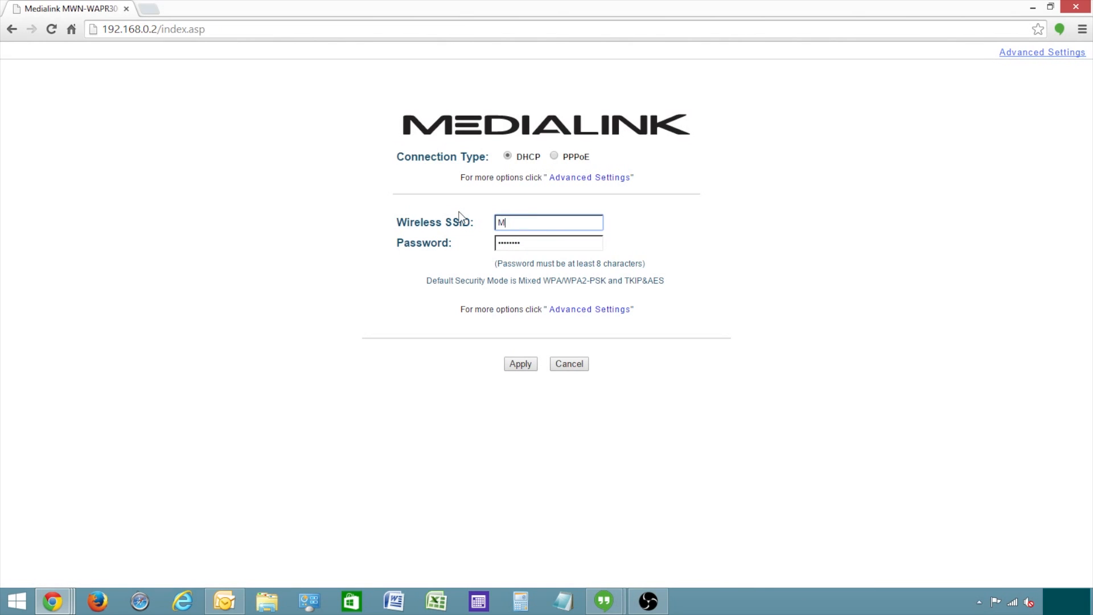
{"action": "type", "text": "yNetwork"}
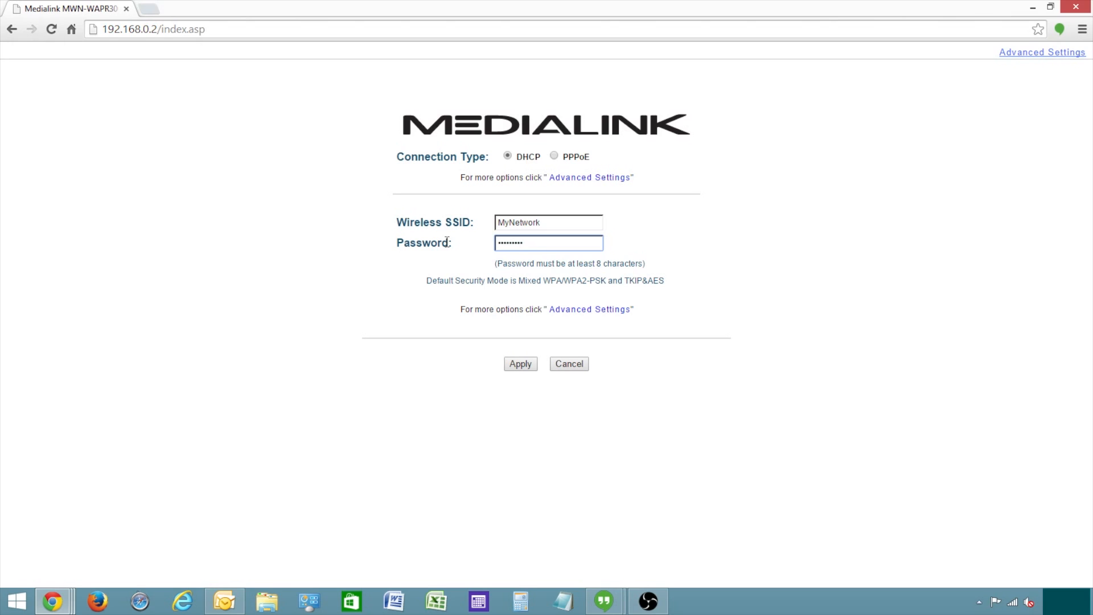
{"action": "left_click", "coordinate": [520, 364]}
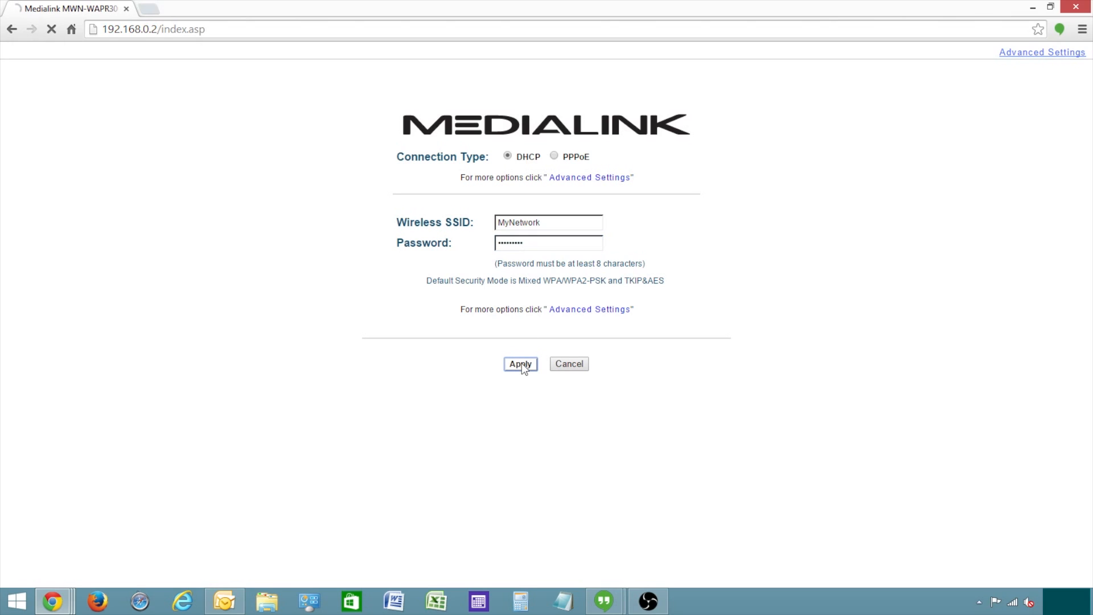
{"action": "left_click", "coordinate": [519, 363]}
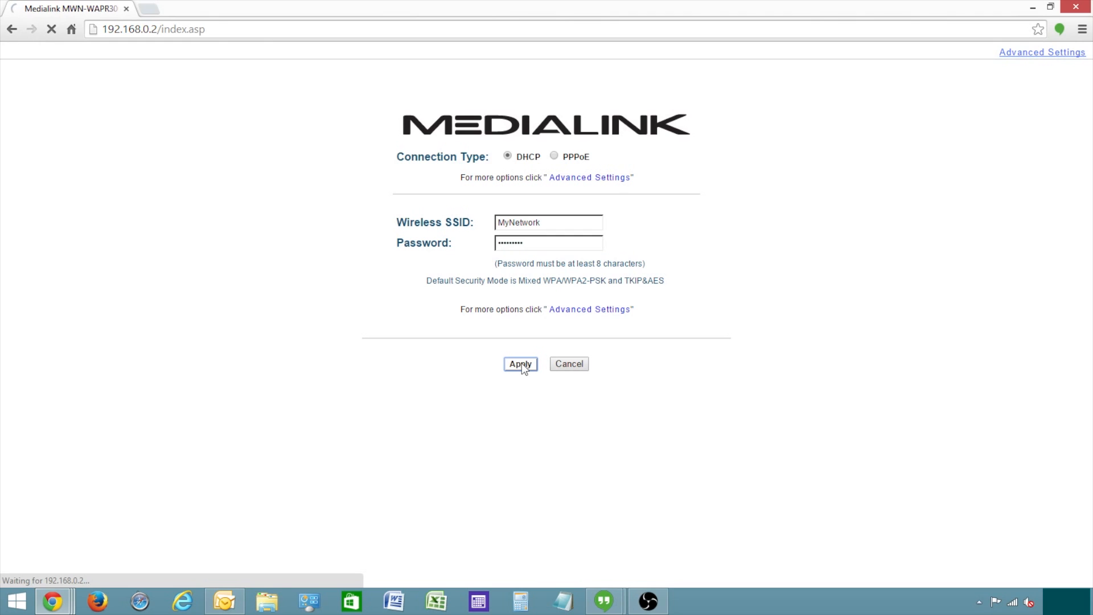
{"action": "left_click", "coordinate": [519, 363]}
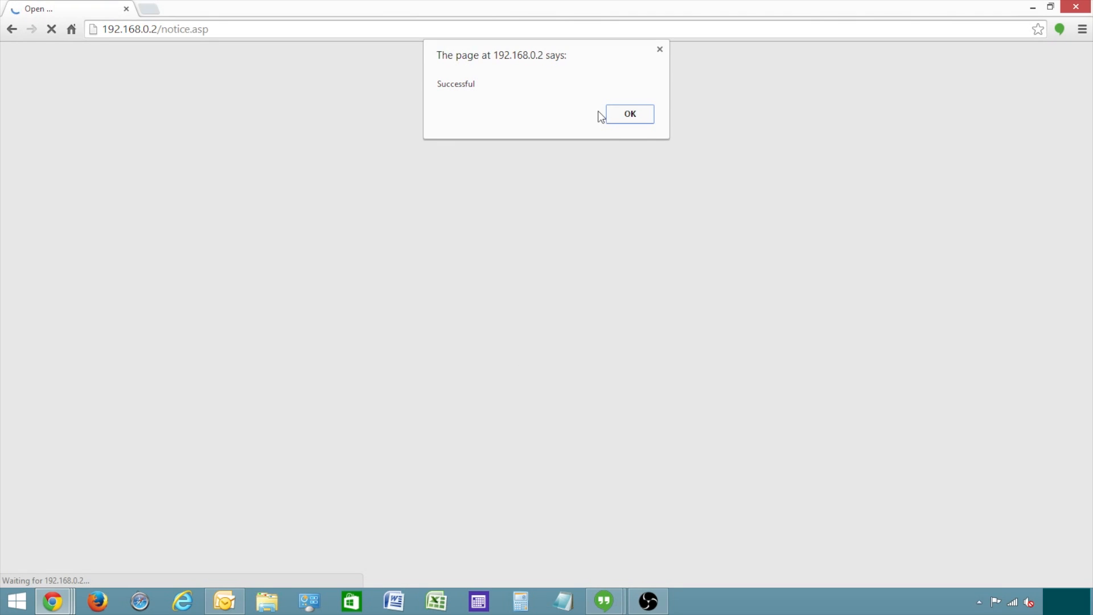
{"action": "left_click", "coordinate": [628, 114]}
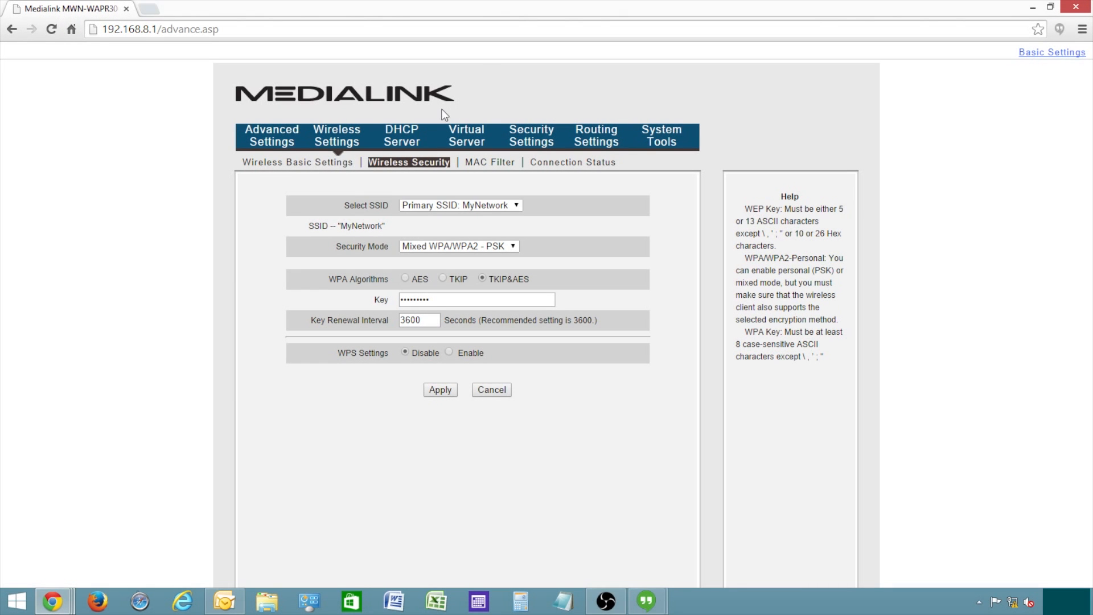
Uncheck Enable on the DHCP Server page, apply and acknowledge the success notice.
{"action": "left_click", "coordinate": [402, 136]}
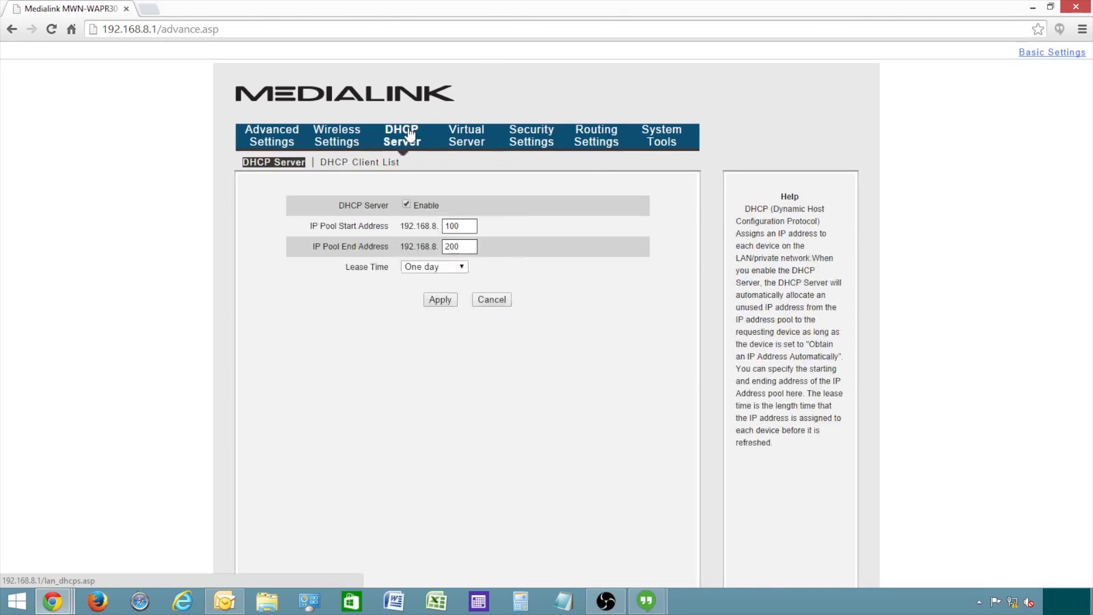
{"action": "mouse_move", "coordinate": [413, 173]}
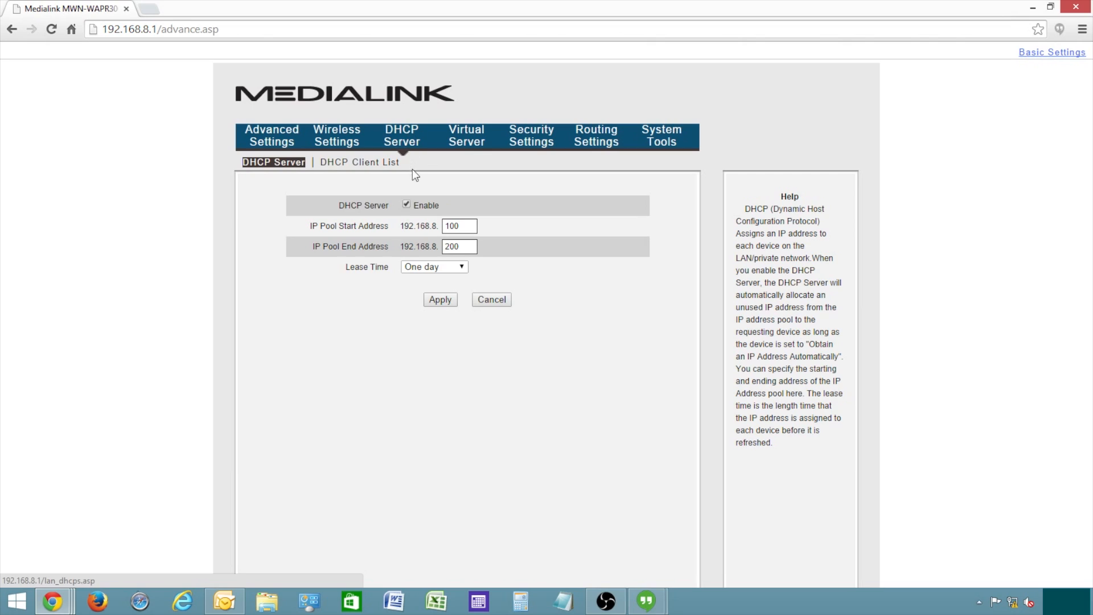
{"action": "left_click", "coordinate": [406, 204]}
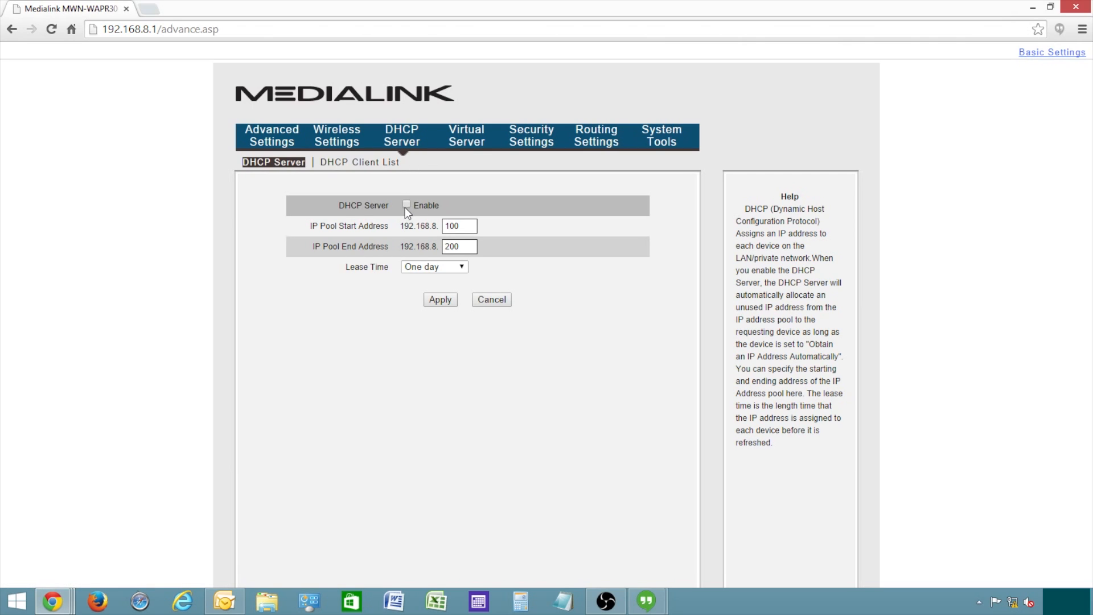
{"action": "left_click", "coordinate": [439, 299]}
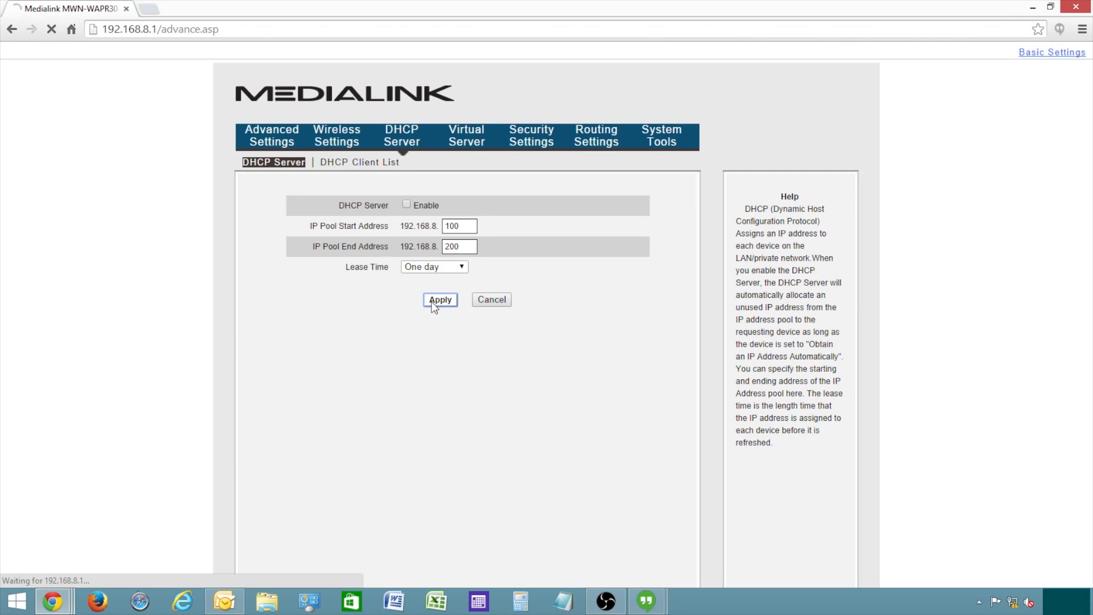
{"action": "left_click", "coordinate": [439, 299]}
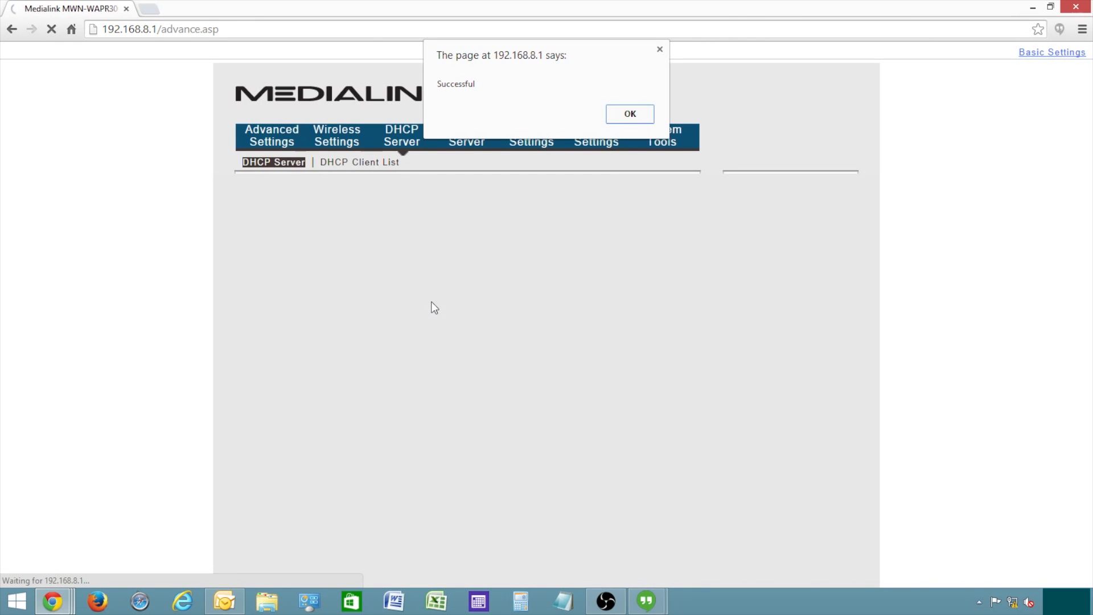
{"action": "left_click", "coordinate": [628, 114]}
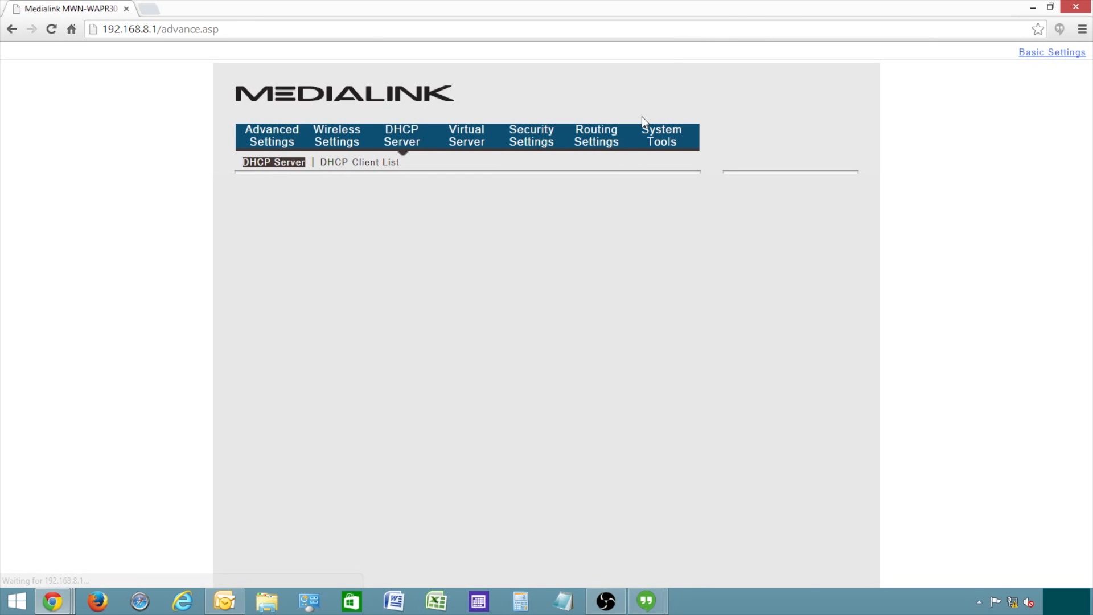